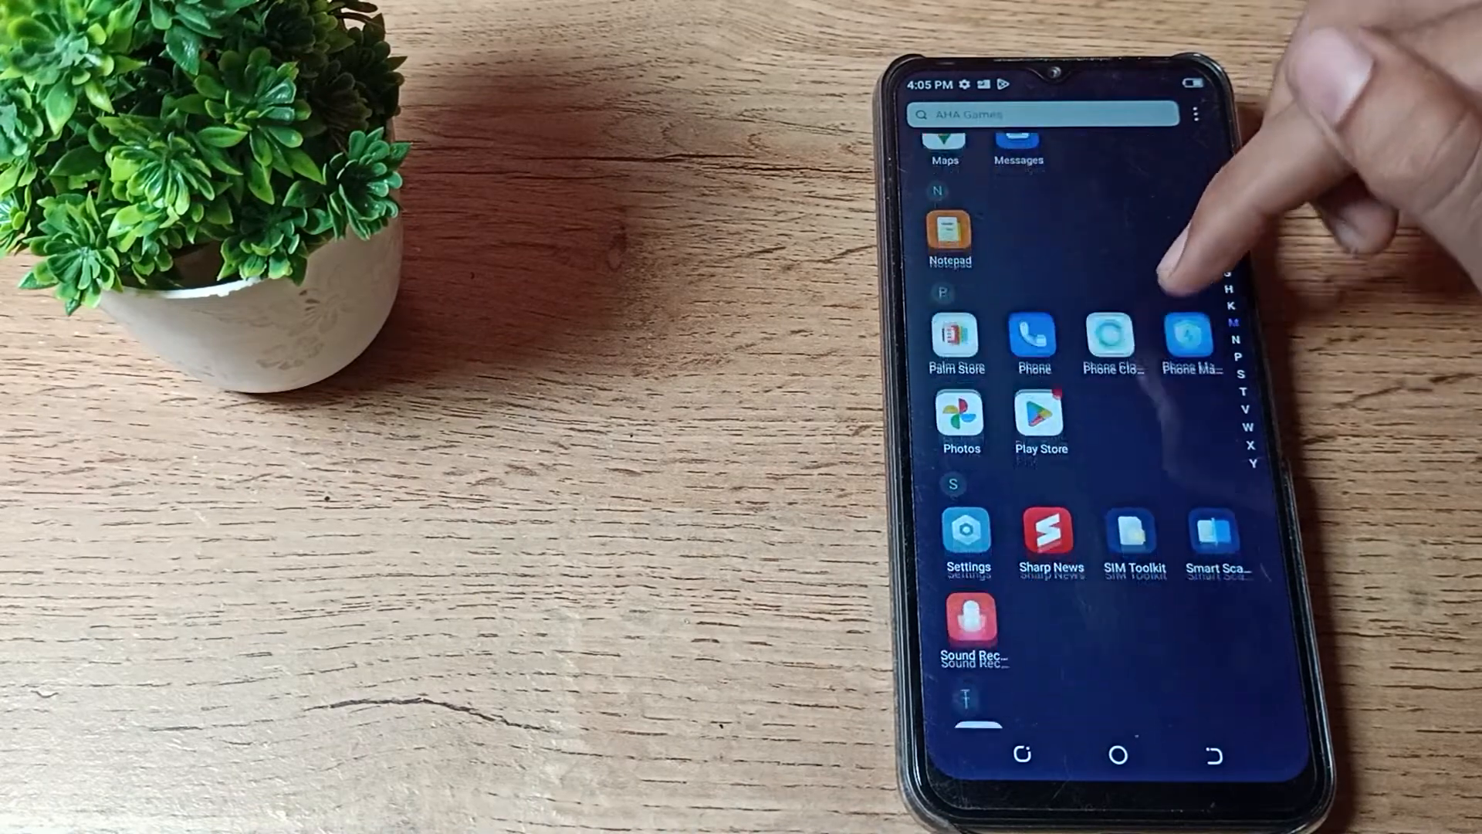
# Launch Settings, scroll to System, and go into its Reset options
pyautogui.scroll(-3)
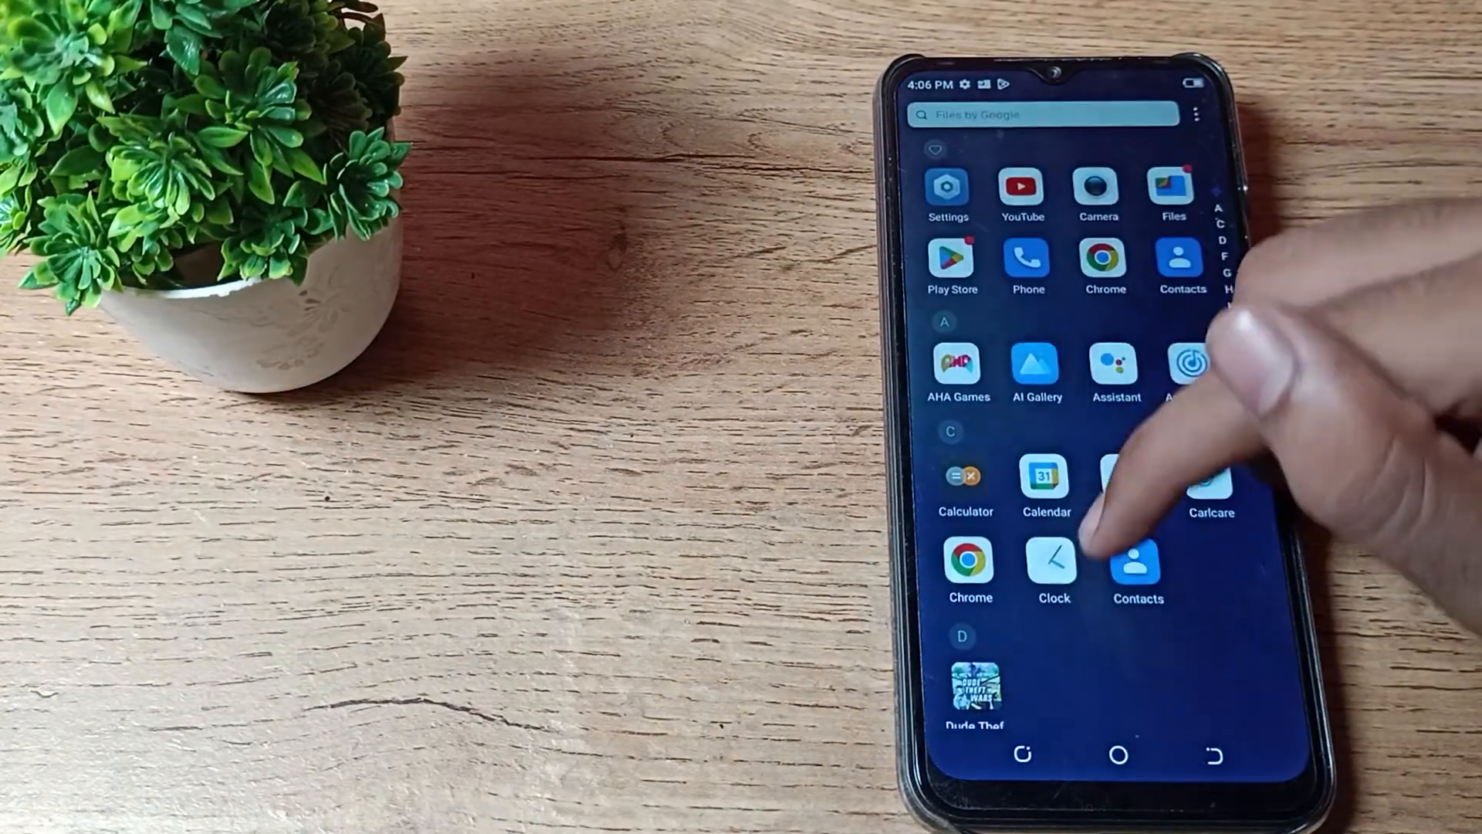
pyautogui.scroll(-3)
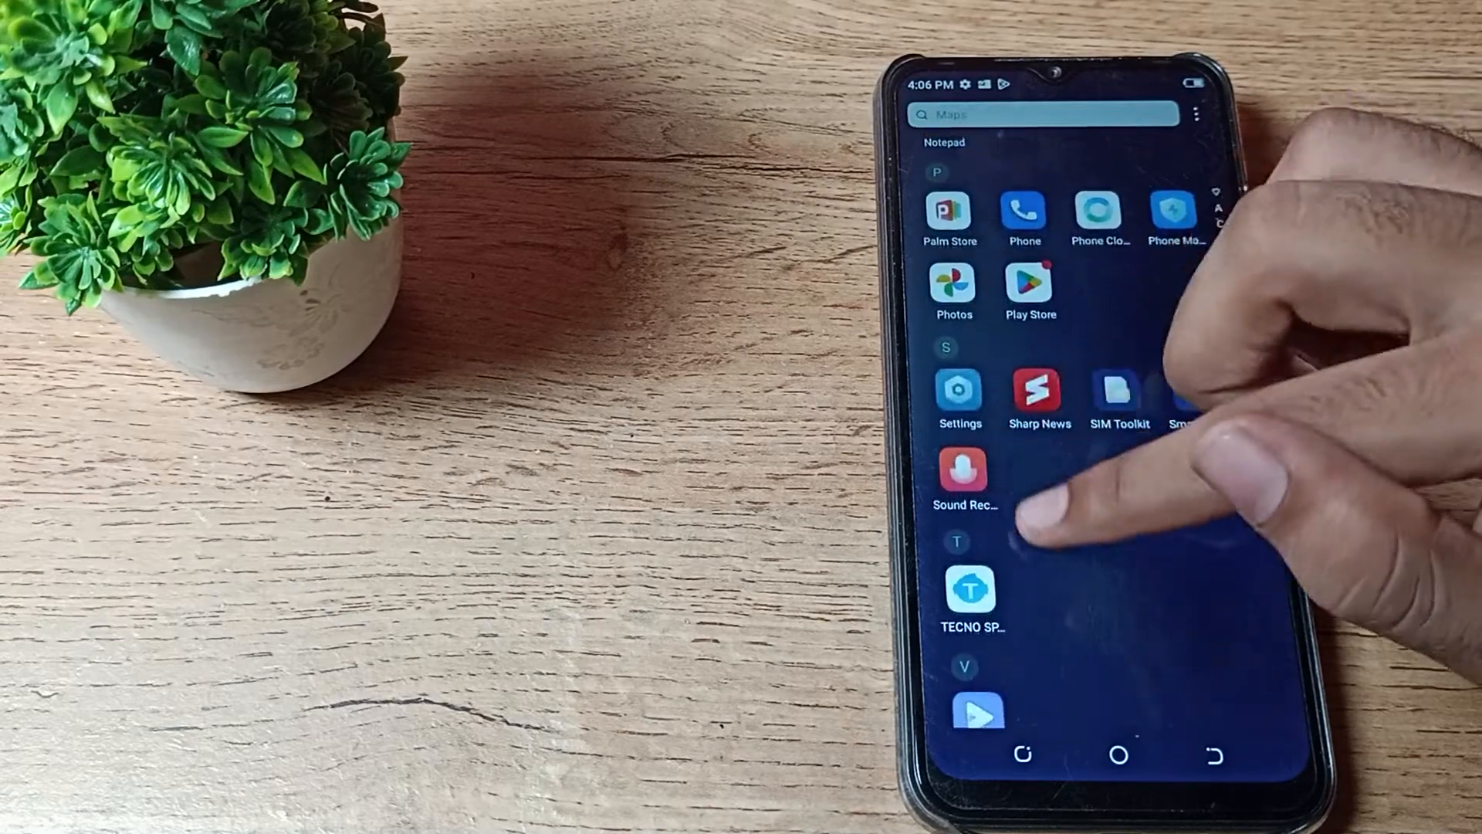
pyautogui.click(960, 390)
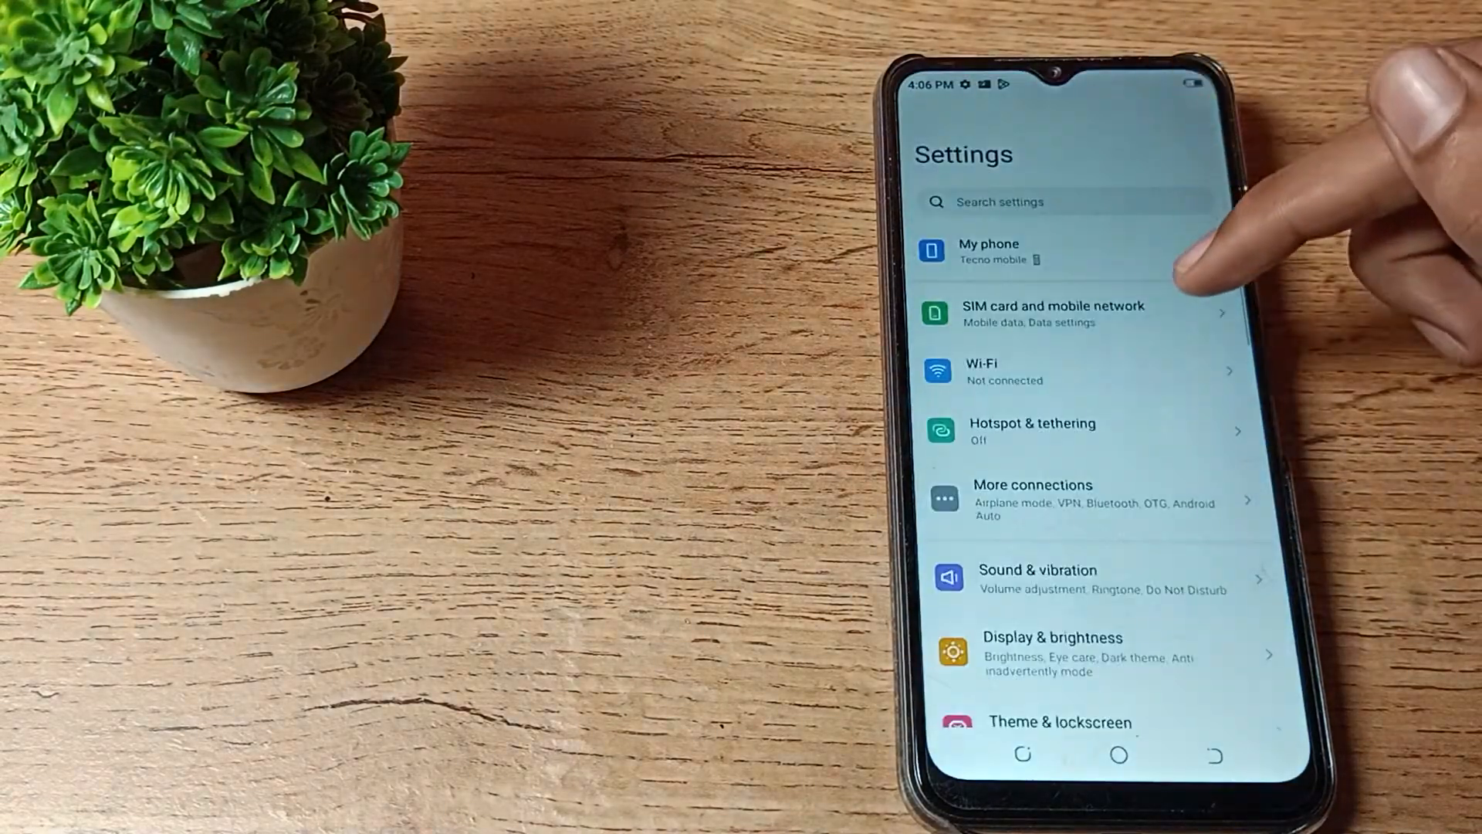
pyautogui.scroll(-3)
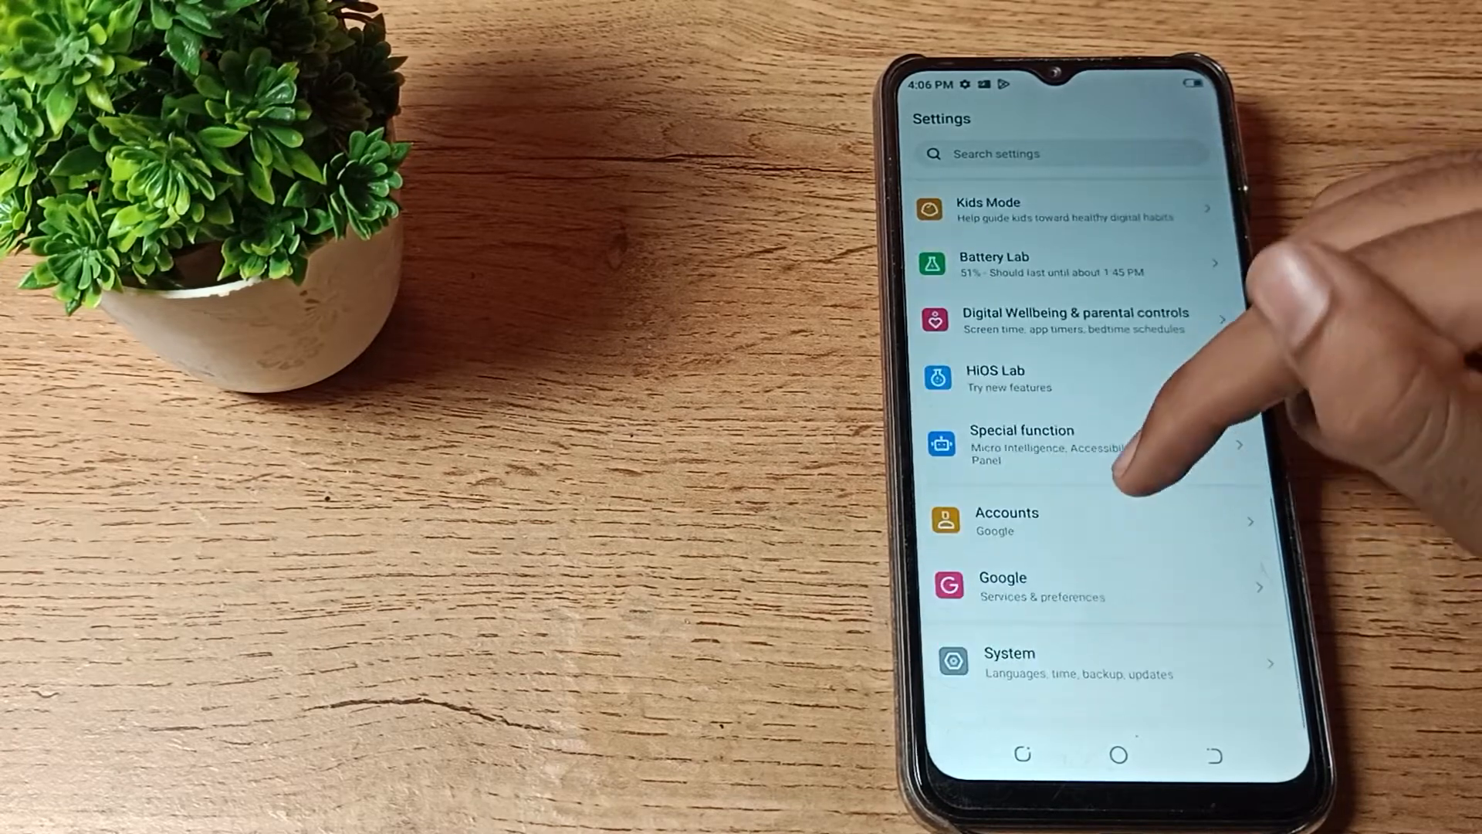
pyautogui.click(1010, 663)
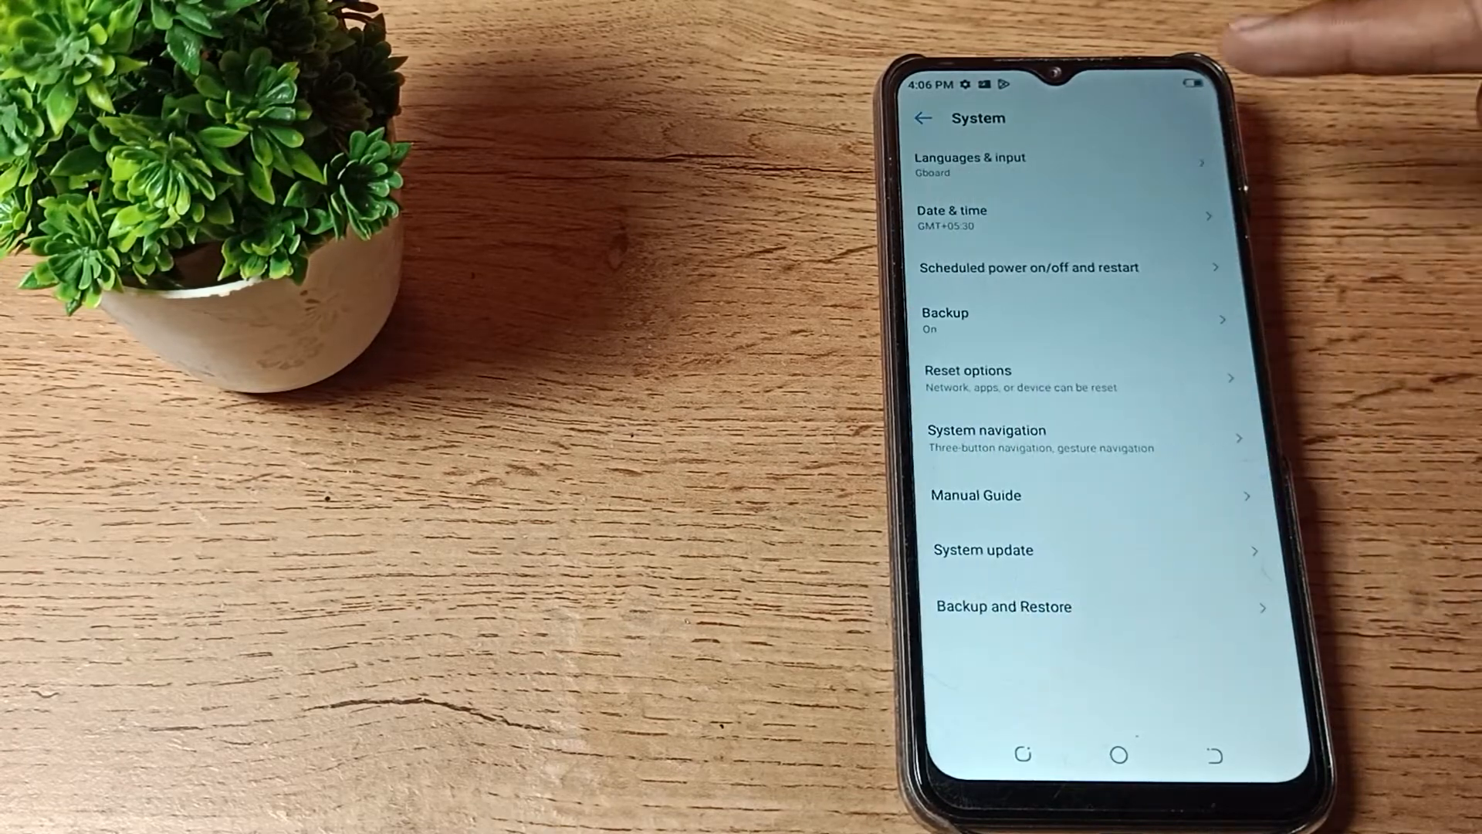
pyautogui.click(968, 370)
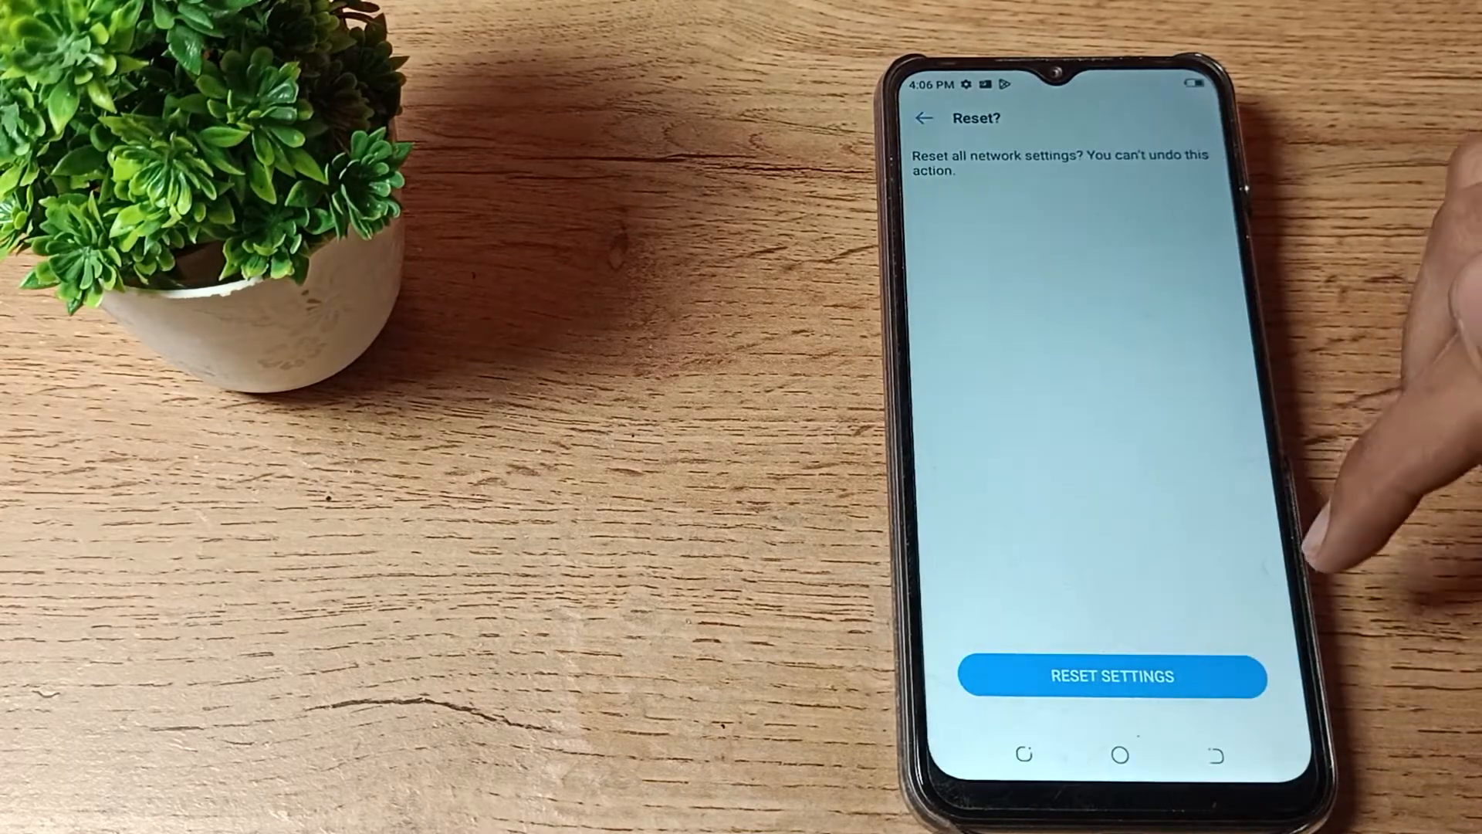
# Confirm the reset of all network settings with RESET SETTINGS
pyautogui.click(1110, 676)
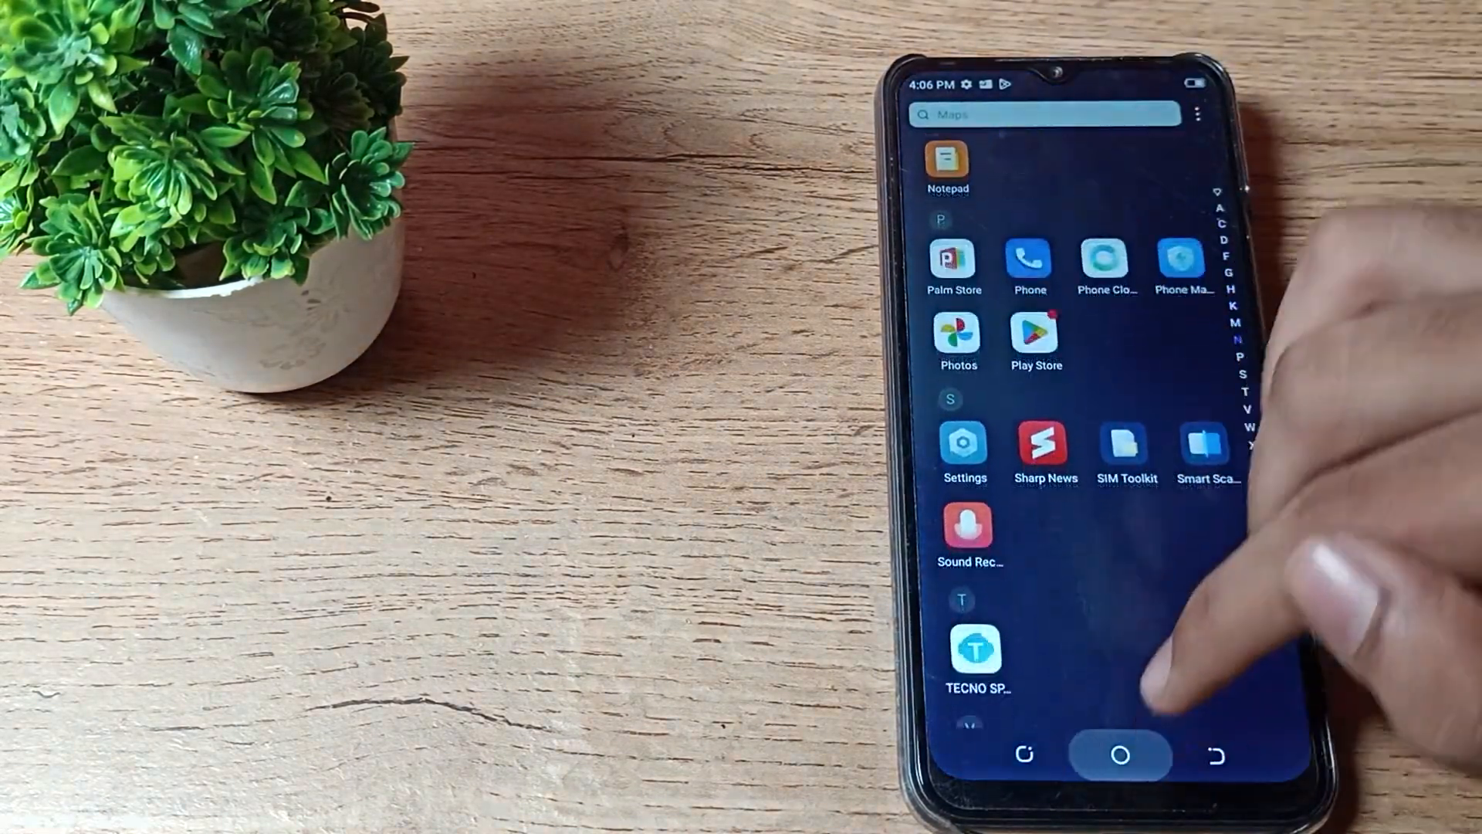
# Go to the home screen and swipe to its second page of app icons
pyautogui.click(1119, 760)
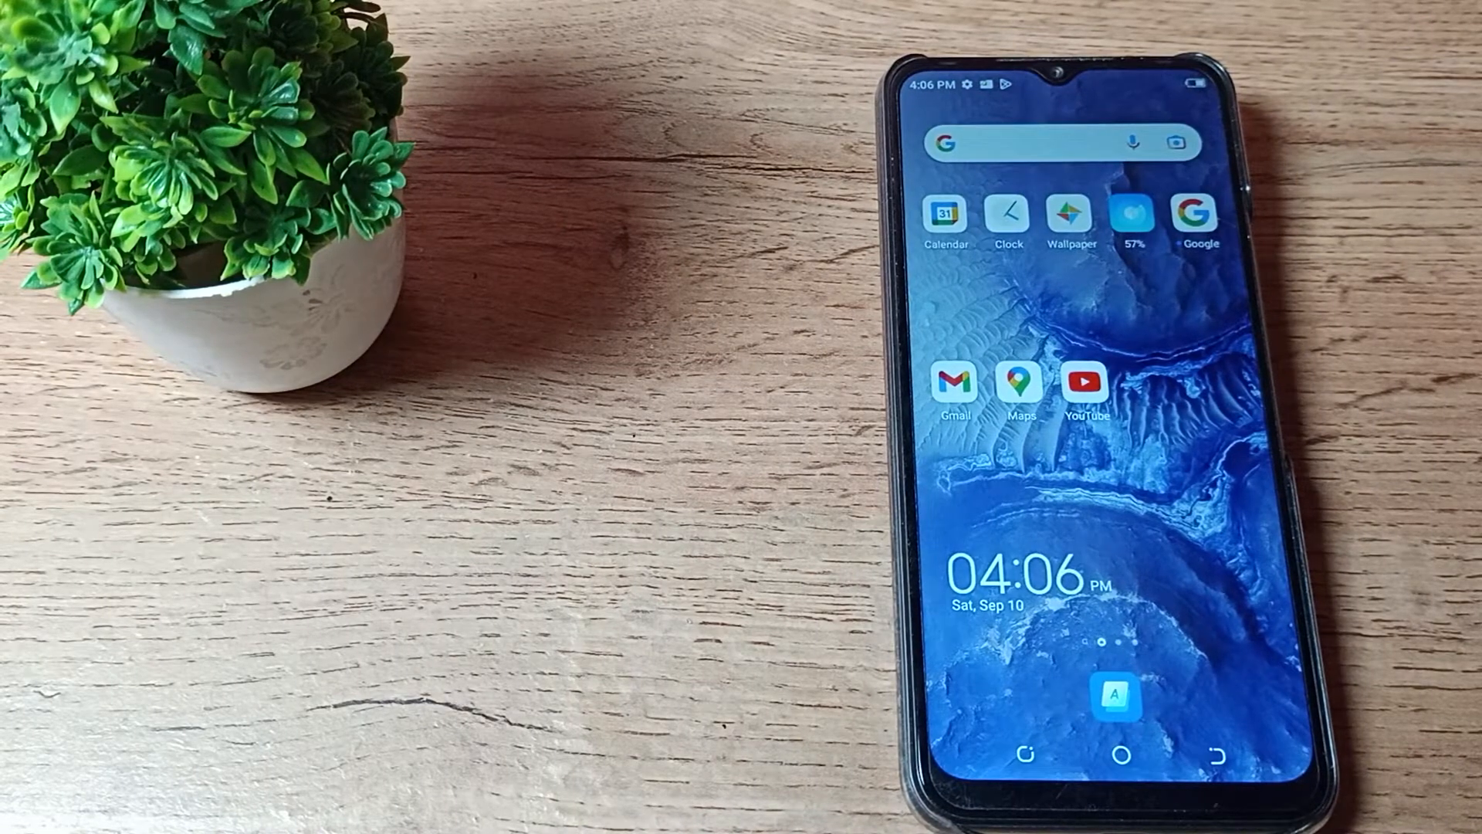
pyautogui.hscroll(-3)
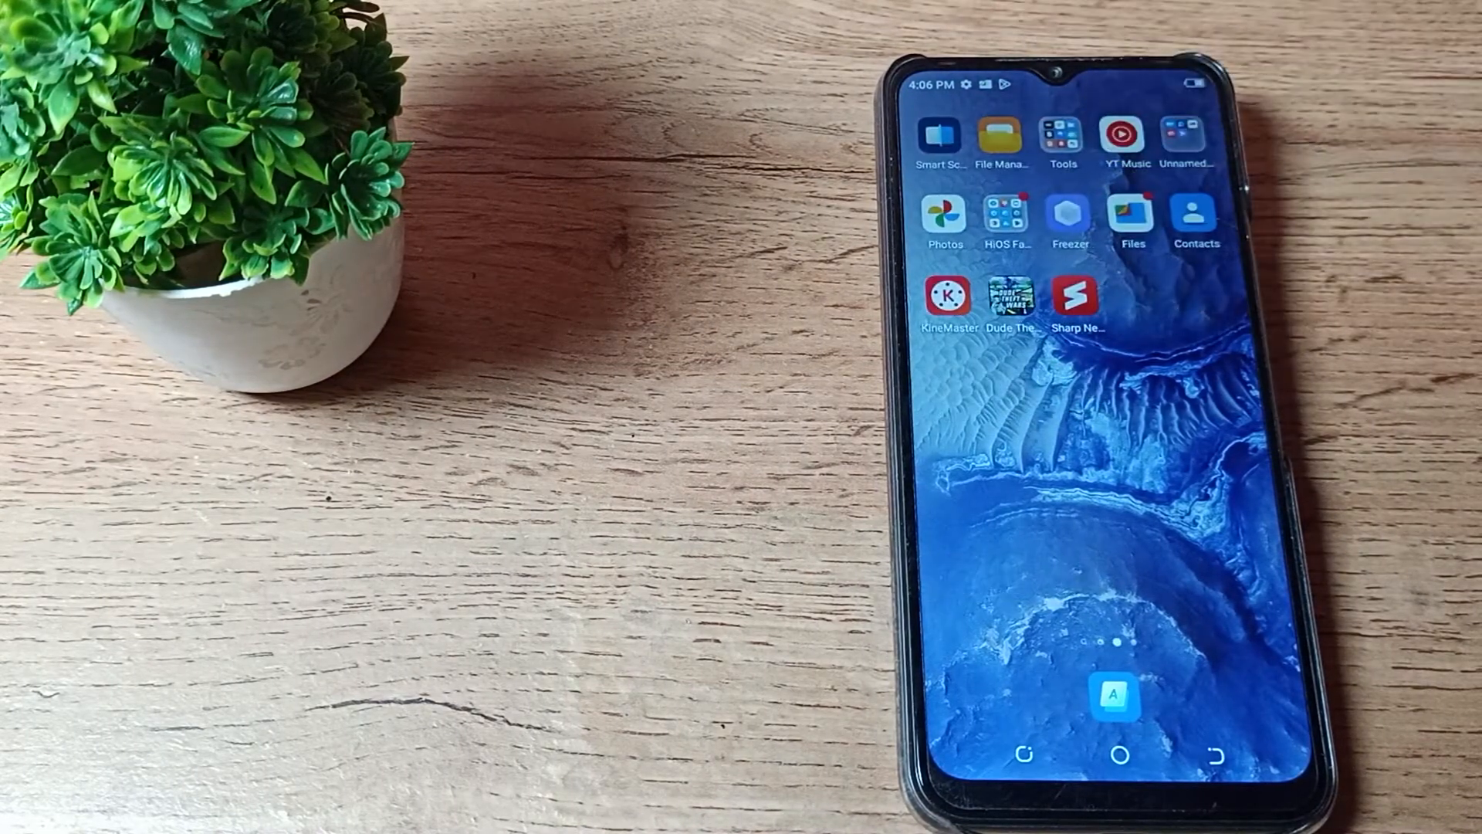